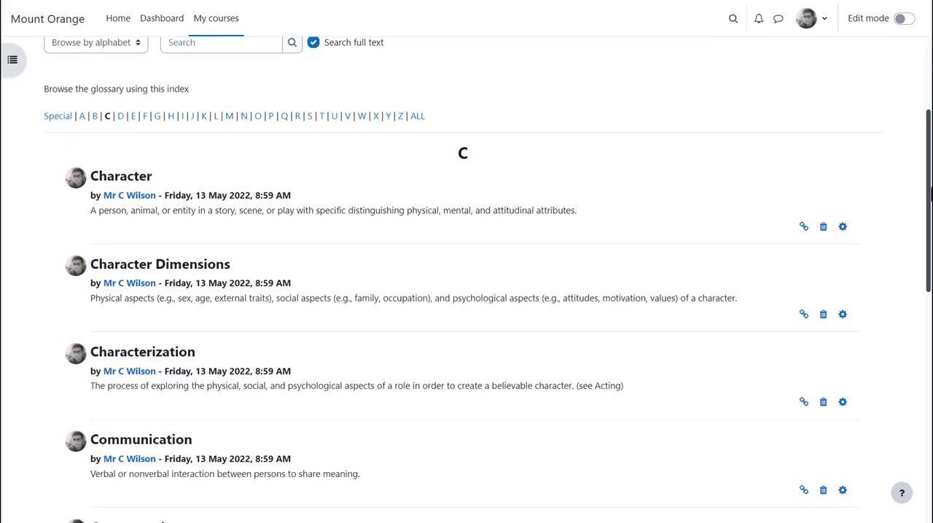
Search the existing drama glossary for 'Metaphor' via its browse options
{"action": "scroll", "scroll_direction": "down", "scroll_amount": 3}
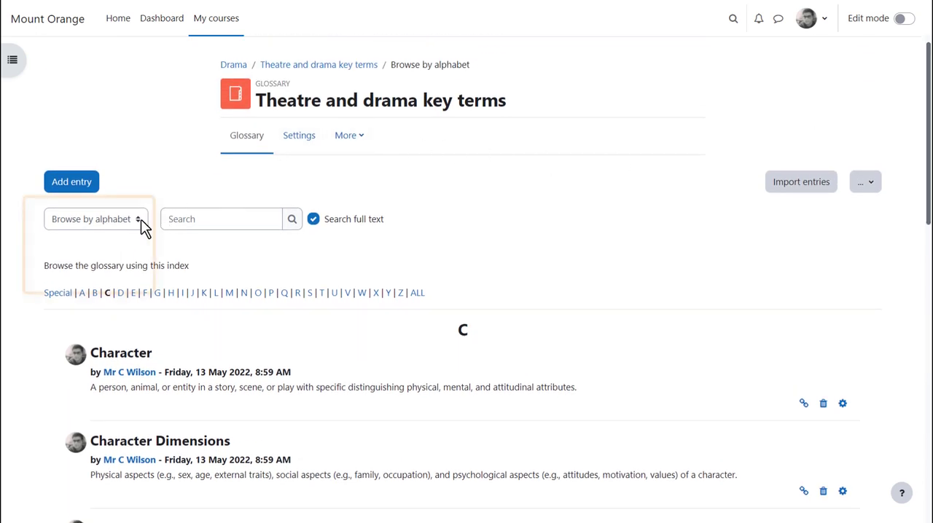
{"action": "left_click", "coordinate": [95, 219]}
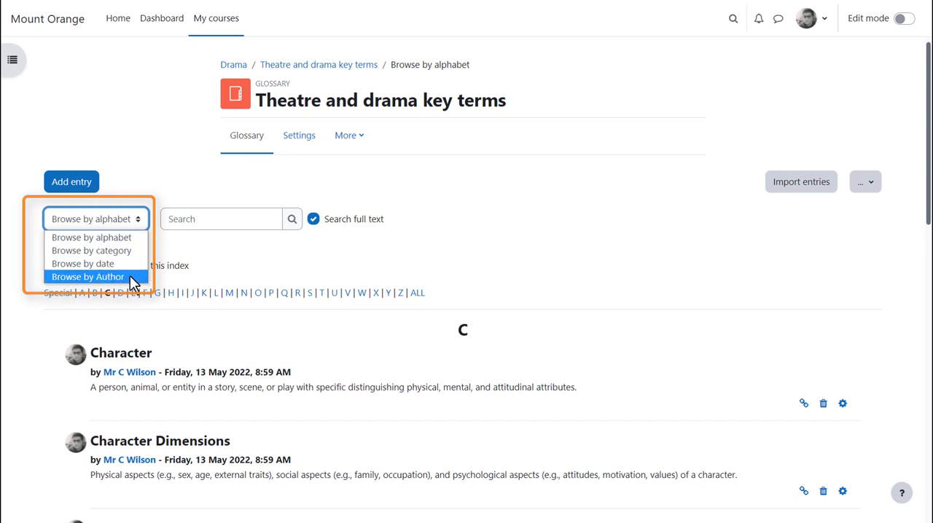
{"action": "type", "text": "Metaphor"}
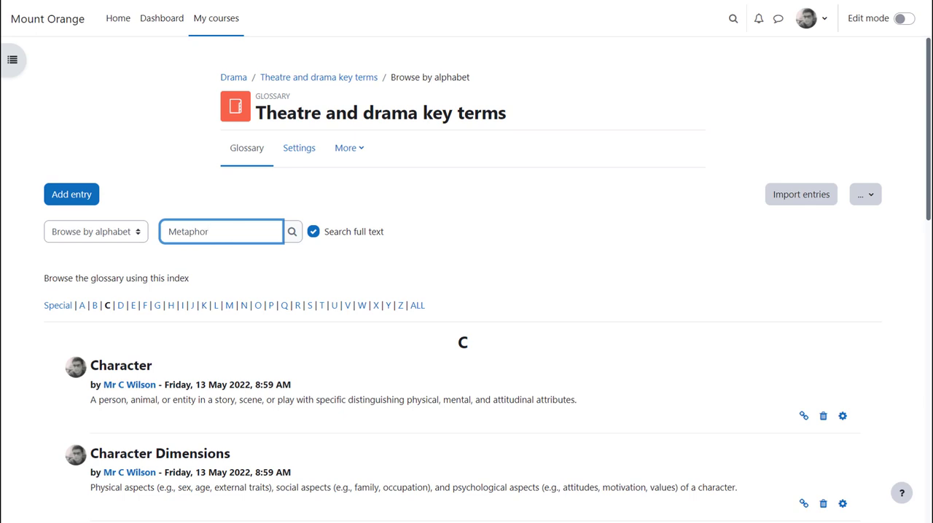
{"action": "left_click", "coordinate": [291, 231]}
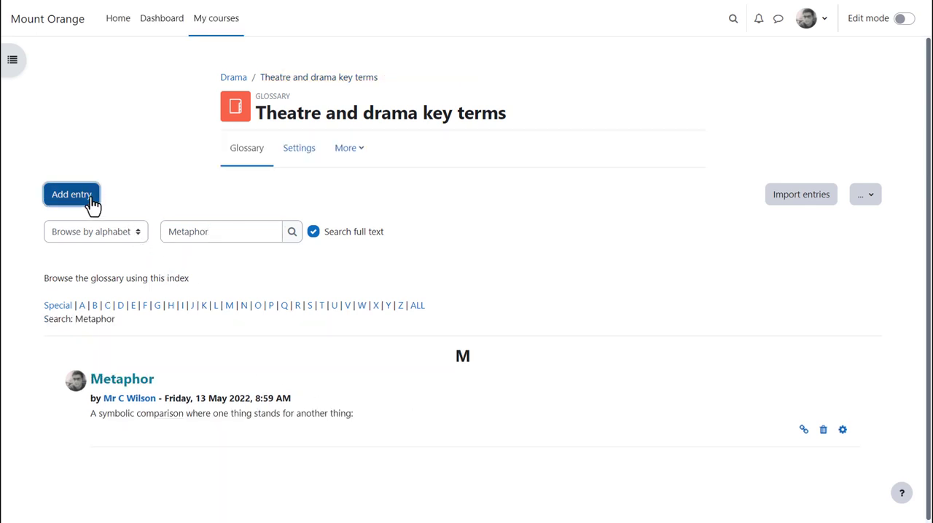
Start a new glossary entry with the concept 'Method acting'
{"action": "left_click", "coordinate": [71, 194]}
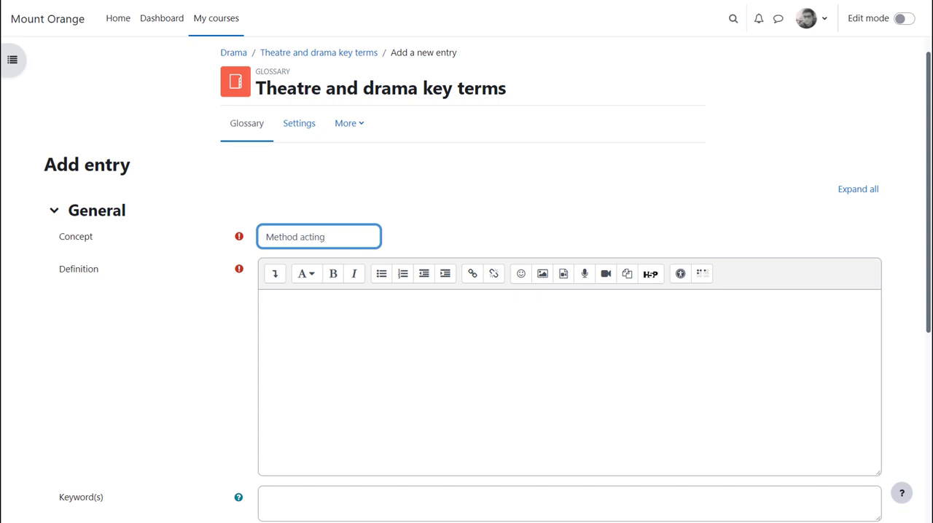
{"action": "type", "text": "Method acti"}
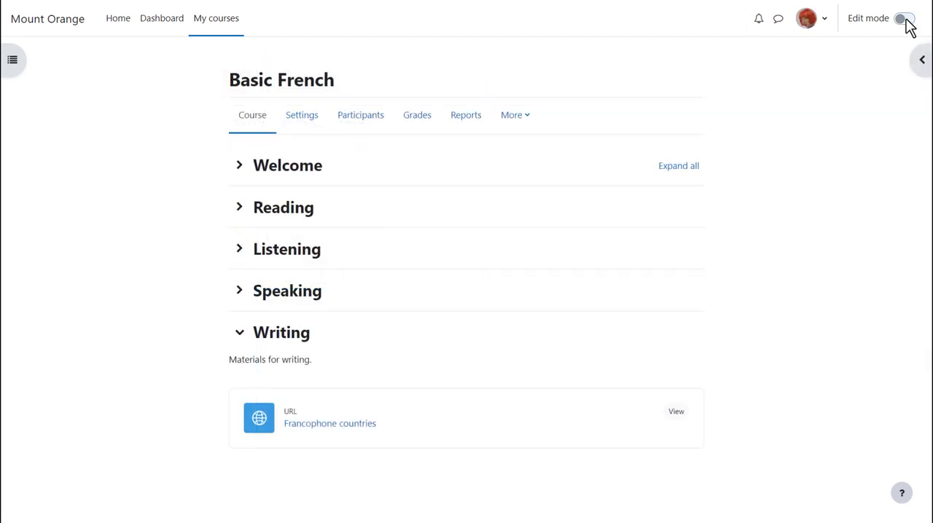
Enable course editing and view the Glossary activity description for the Writing section
{"action": "left_click", "coordinate": [903, 17]}
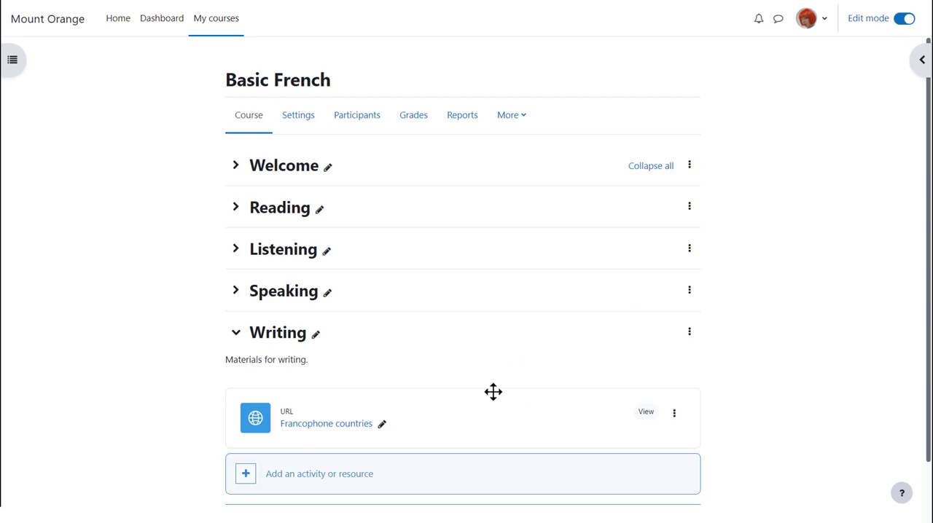
{"action": "mouse_move", "coordinate": [430, 474]}
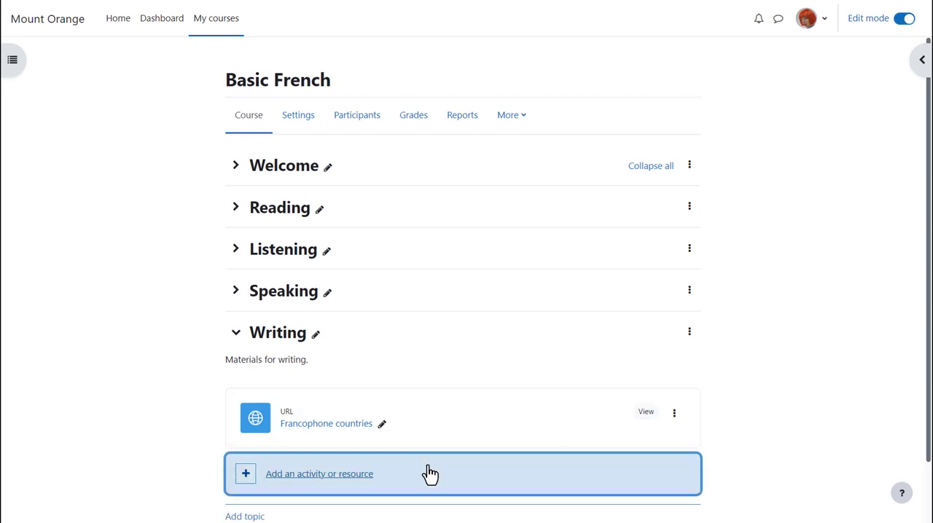
{"action": "left_click", "coordinate": [318, 474]}
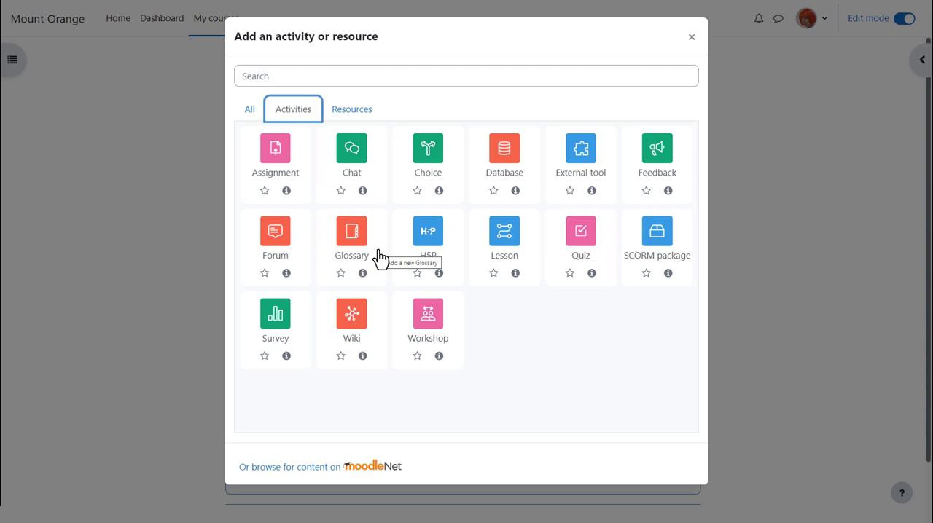
{"action": "mouse_move", "coordinate": [356, 236]}
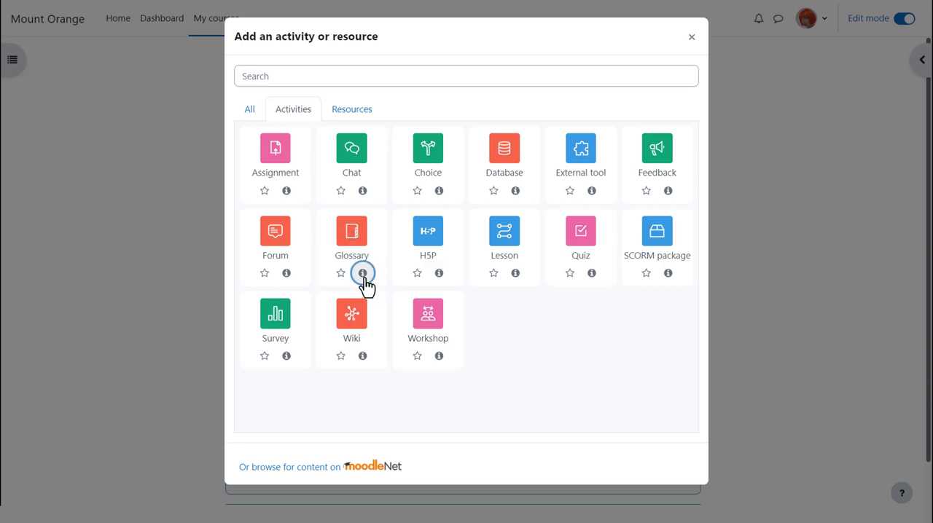
{"action": "left_click", "coordinate": [362, 273]}
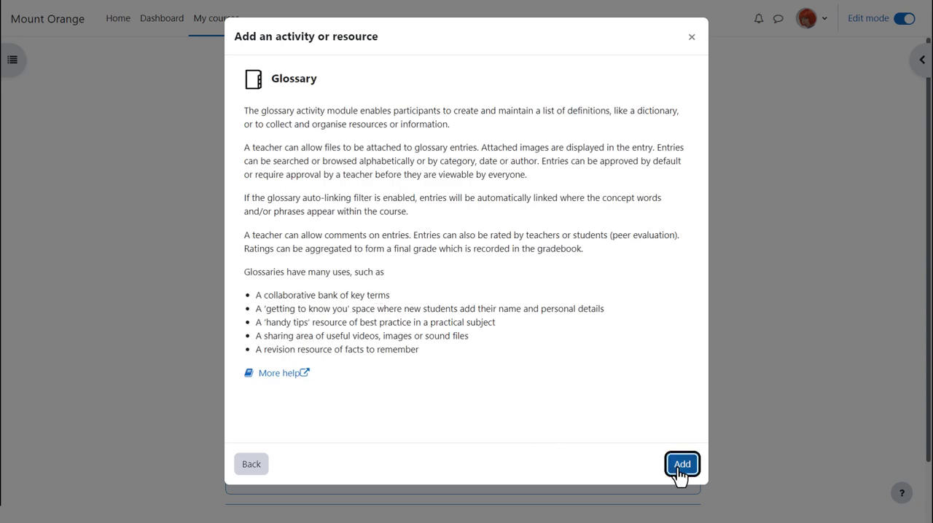
Add a glossary named 'Grammar terms' described 'Add your useful grammar term here.'
{"action": "left_click", "coordinate": [683, 463]}
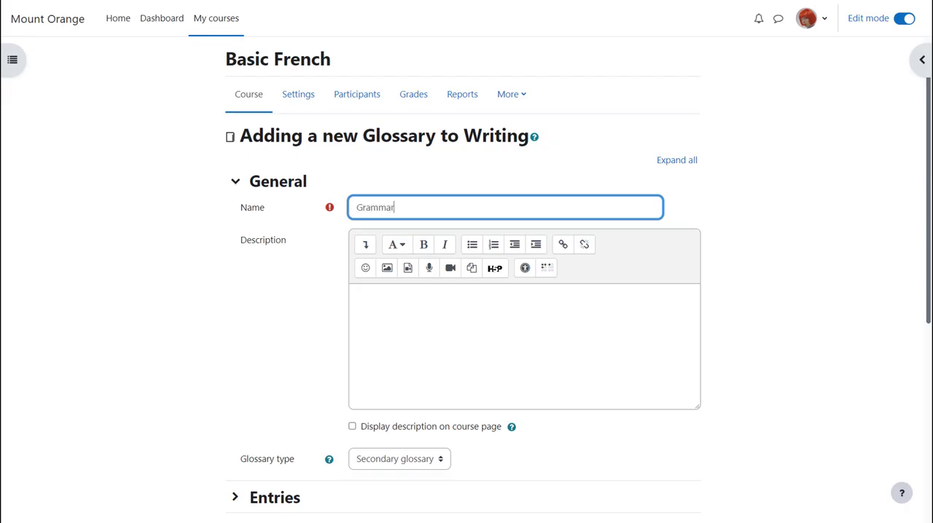
{"action": "type", "text": "terms"}
{"action": "left_click", "coordinate": [524, 345]}
{"action": "type", "text": "Add your us"}
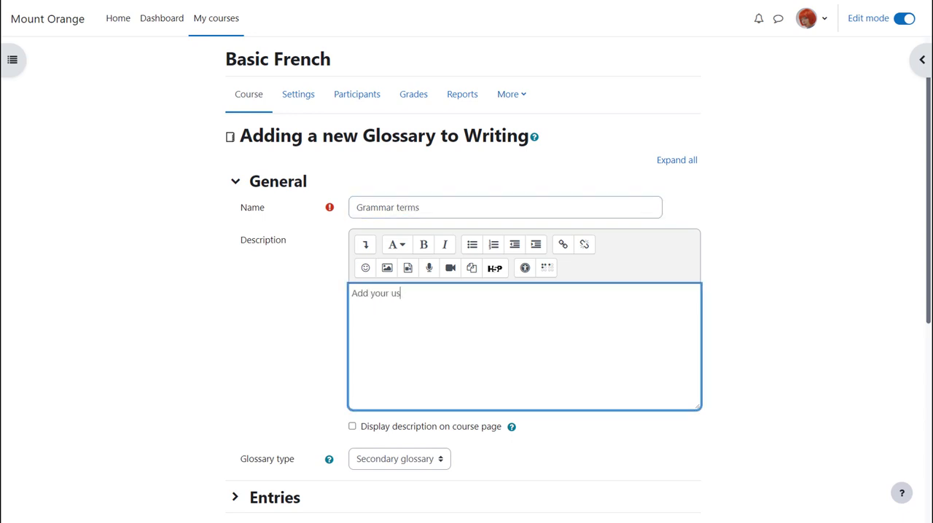
{"action": "type", "text": "eful gtr"}
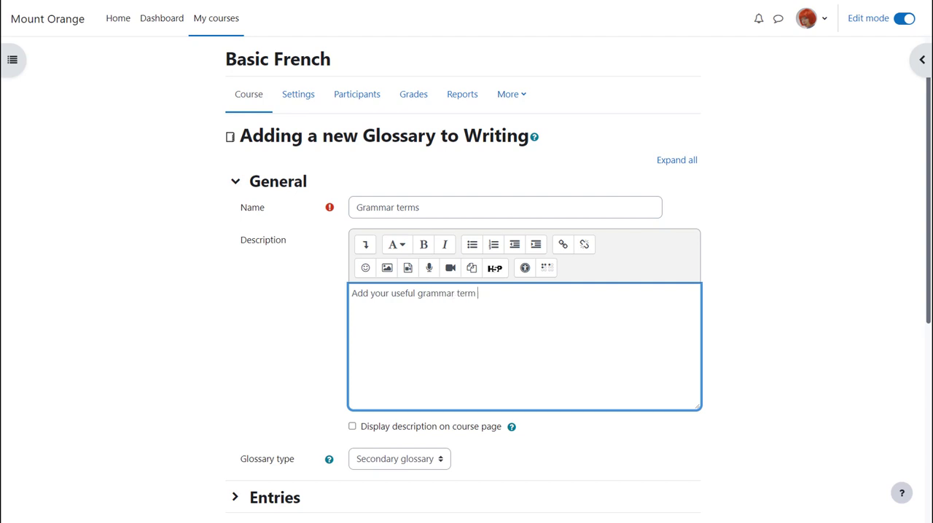
{"action": "type", "text": "here."}
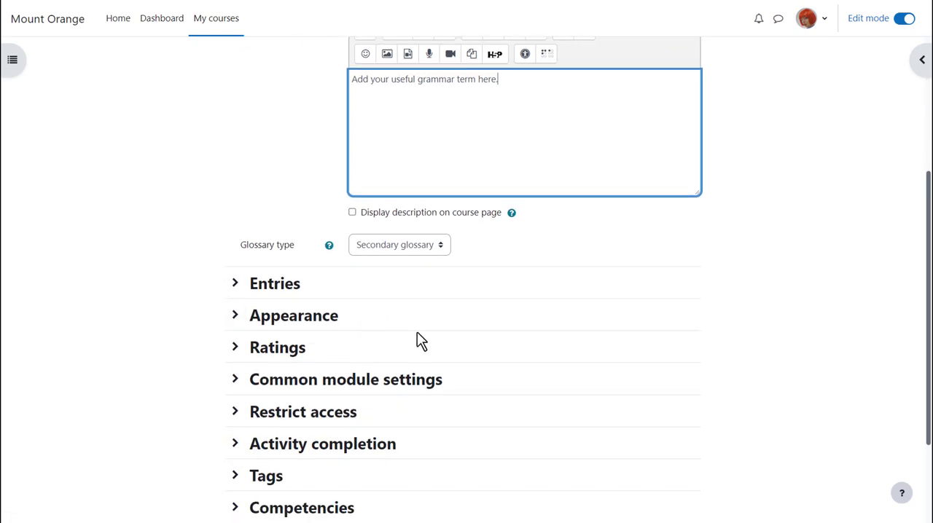
{"action": "scroll", "scroll_direction": "down", "scroll_amount": 3}
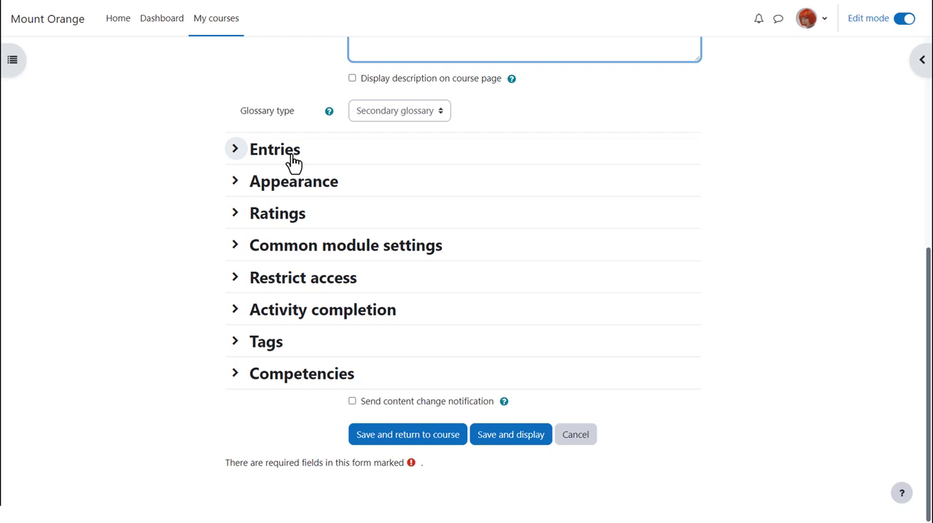
Review the Entries settings, keeping Allow comments on entries at No
{"action": "left_click", "coordinate": [274, 149]}
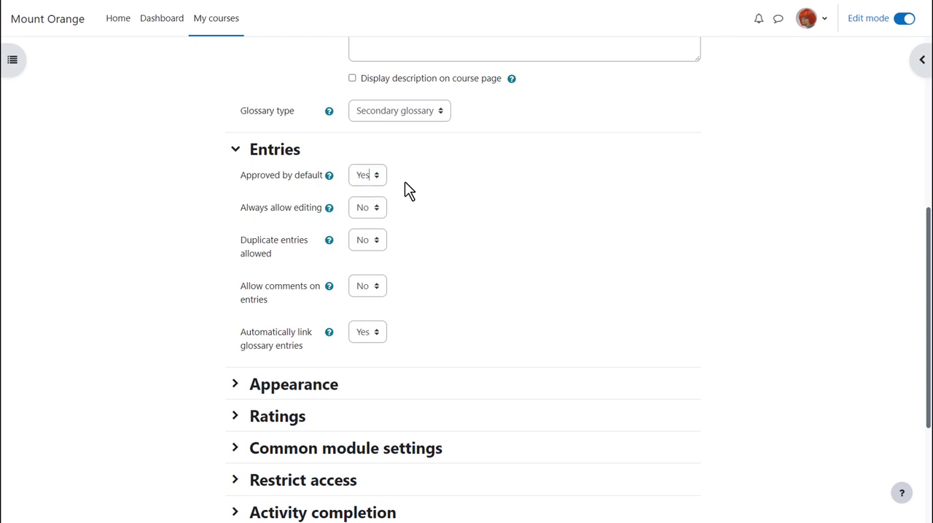
{"action": "mouse_move", "coordinate": [385, 245]}
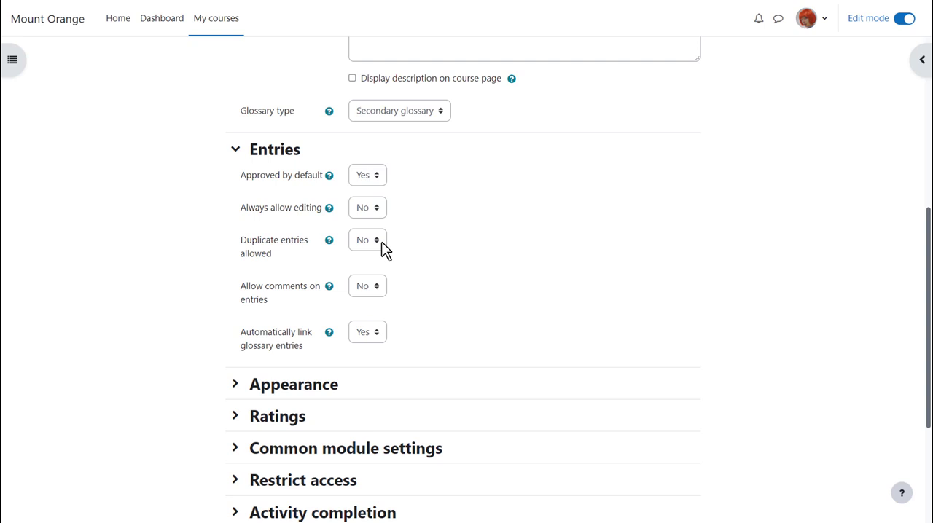
{"action": "left_click", "coordinate": [367, 286]}
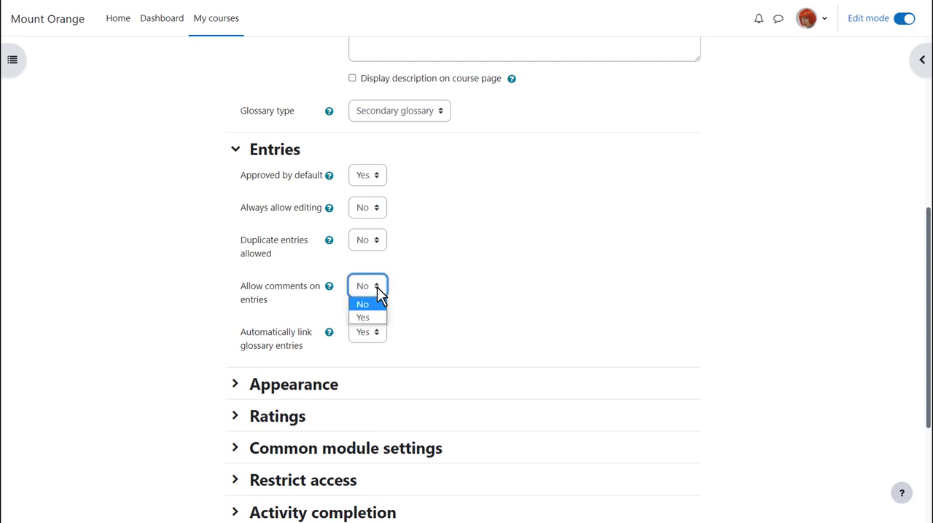
{"action": "left_click", "coordinate": [368, 286]}
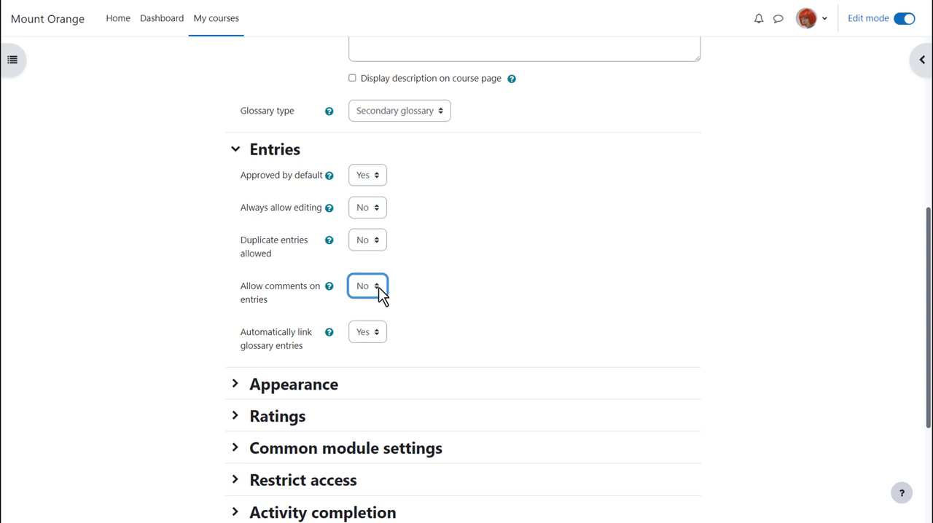
{"action": "mouse_move", "coordinate": [402, 343]}
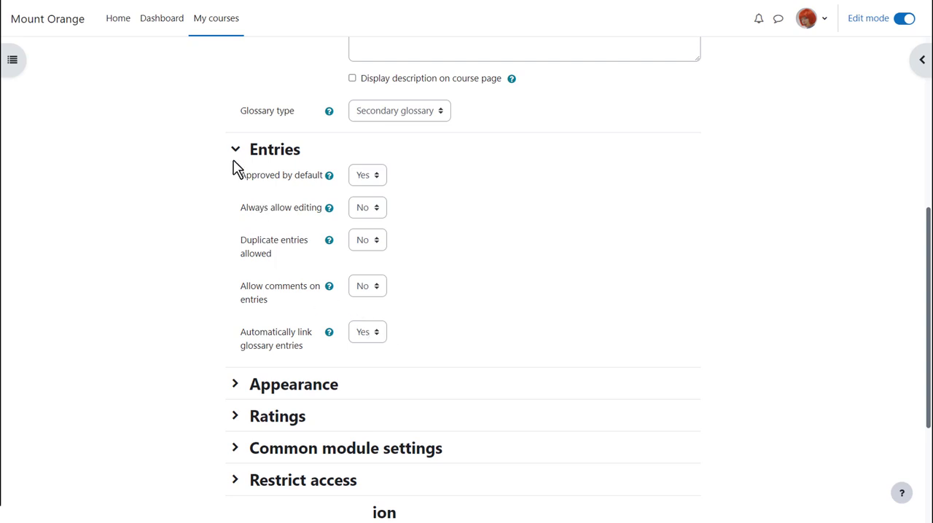
{"action": "left_click", "coordinate": [236, 148]}
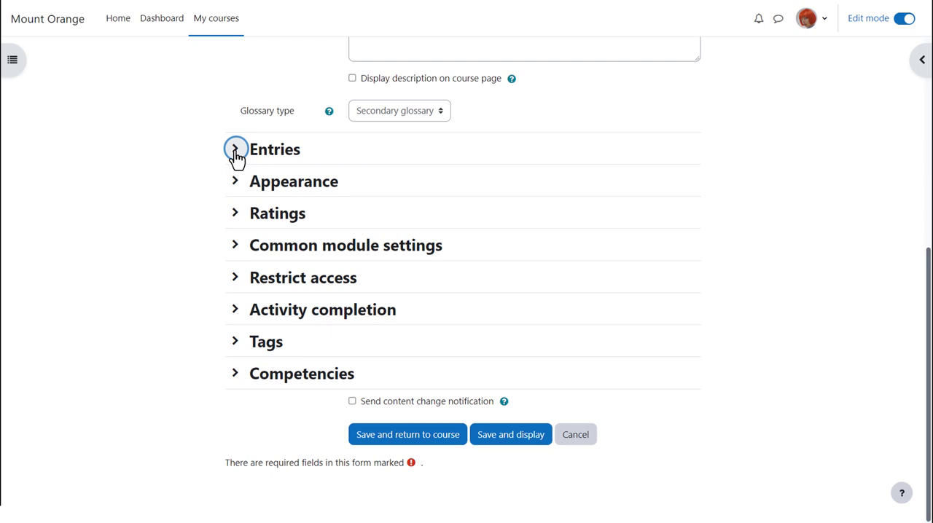
Set Entries shown per page to 5 under Appearance
{"action": "left_click", "coordinate": [236, 149]}
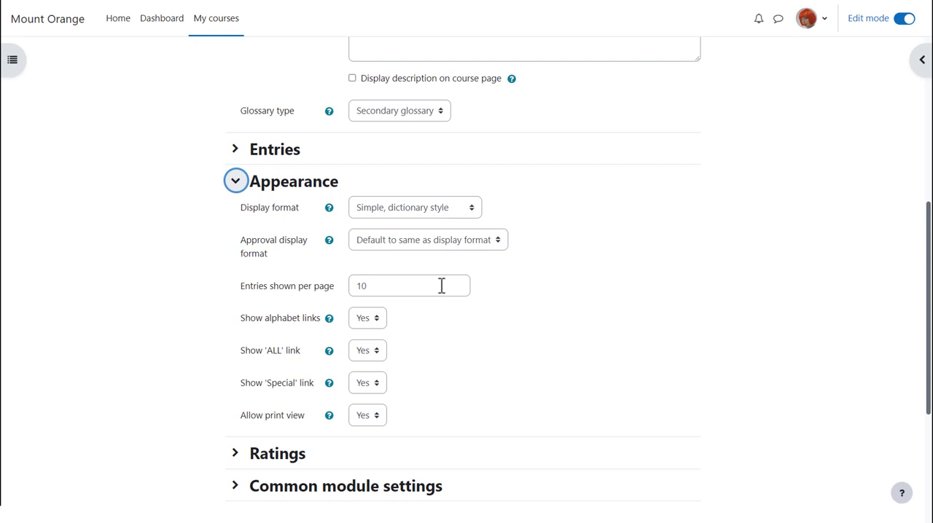
{"action": "type", "text": "5"}
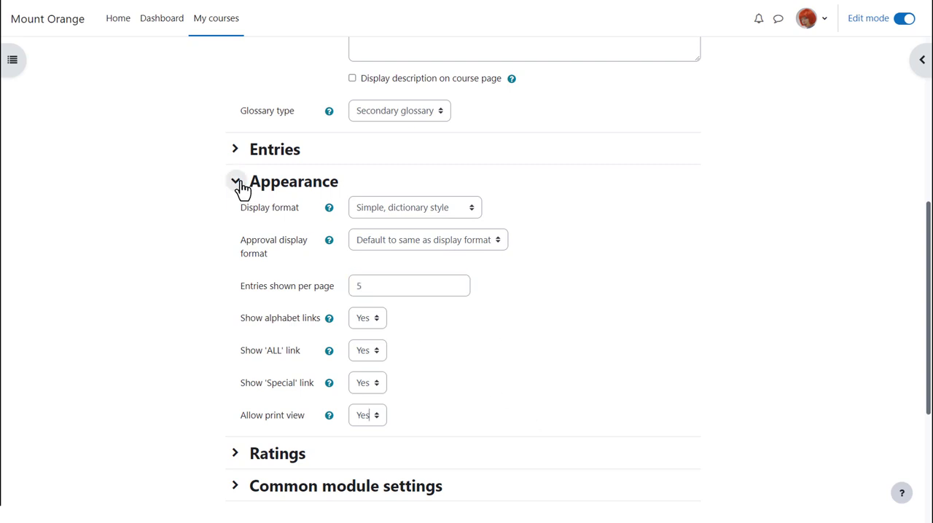
{"action": "left_click", "coordinate": [237, 181]}
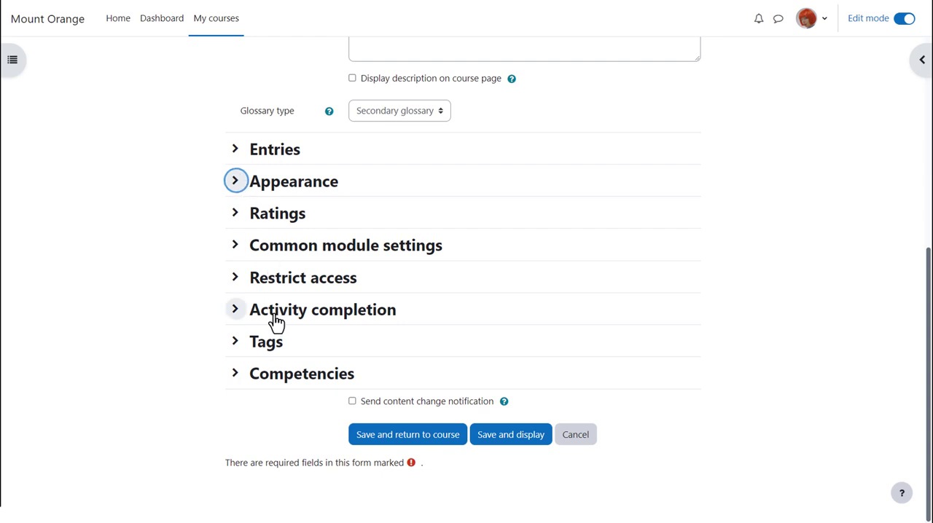
Set completion to 'complete when conditions are met', untick Require view, keep Require entries 1
{"action": "left_click", "coordinate": [236, 309]}
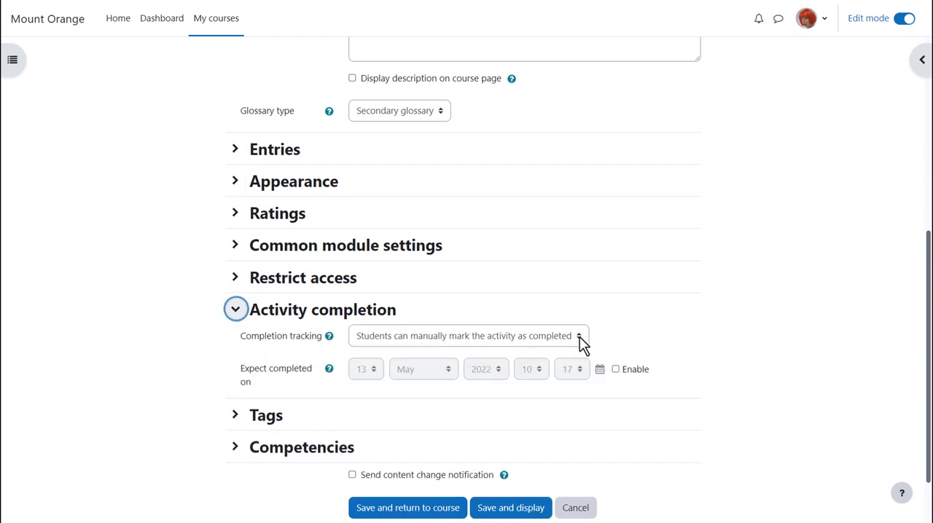
{"action": "left_click", "coordinate": [466, 336]}
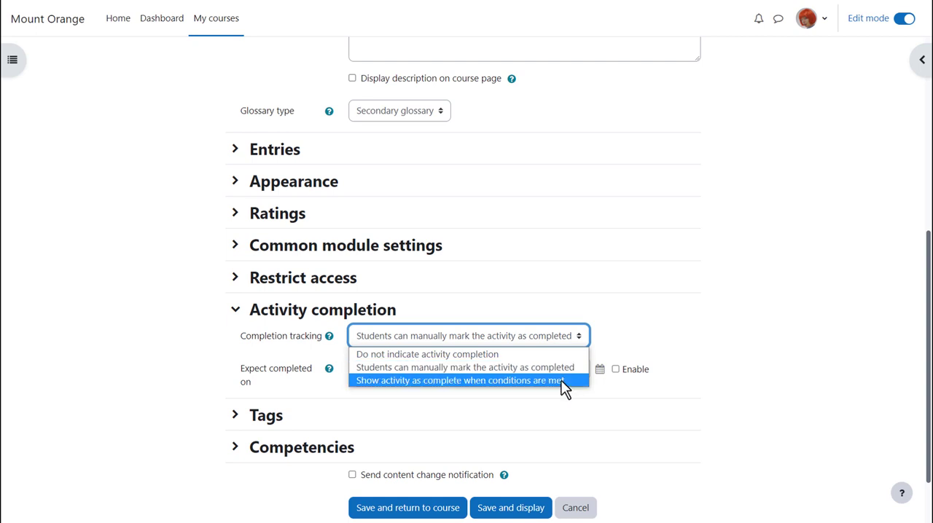
{"action": "left_click", "coordinate": [459, 379]}
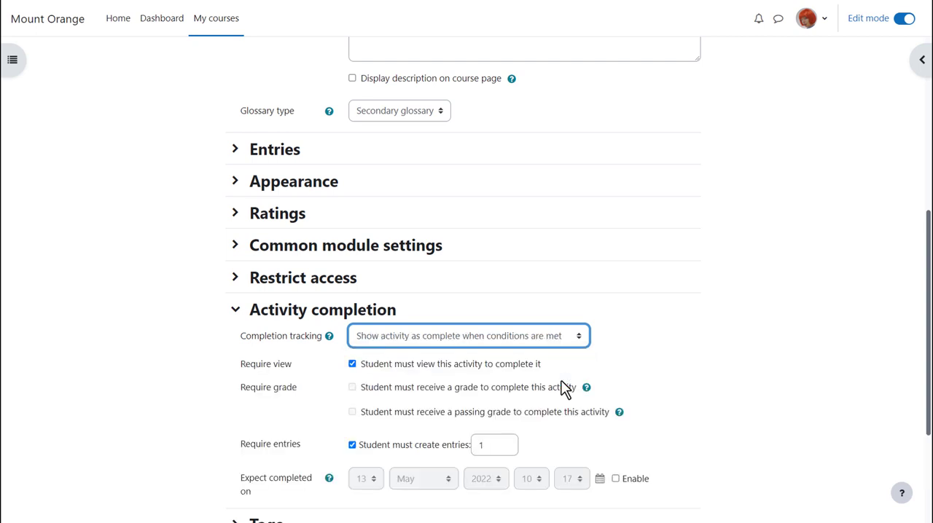
{"action": "scroll", "scroll_direction": "down", "scroll_amount": 3}
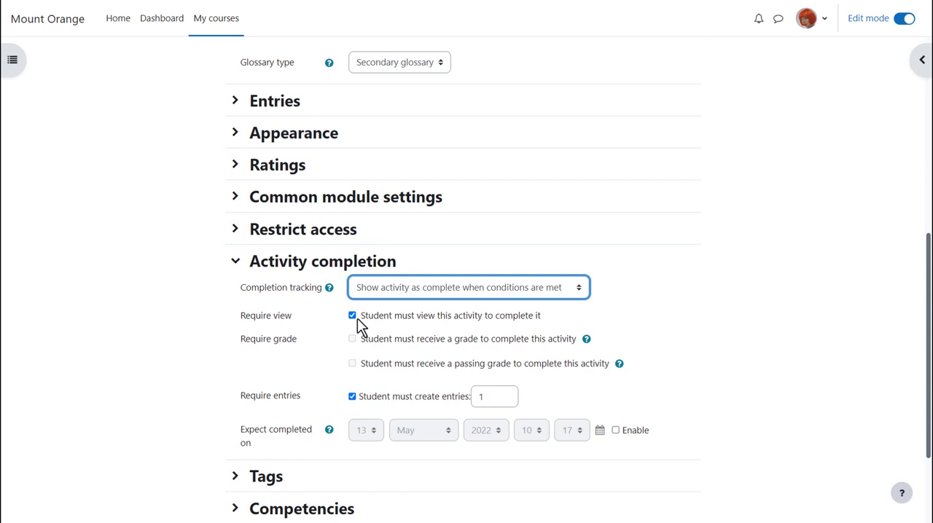
{"action": "left_click", "coordinate": [353, 315]}
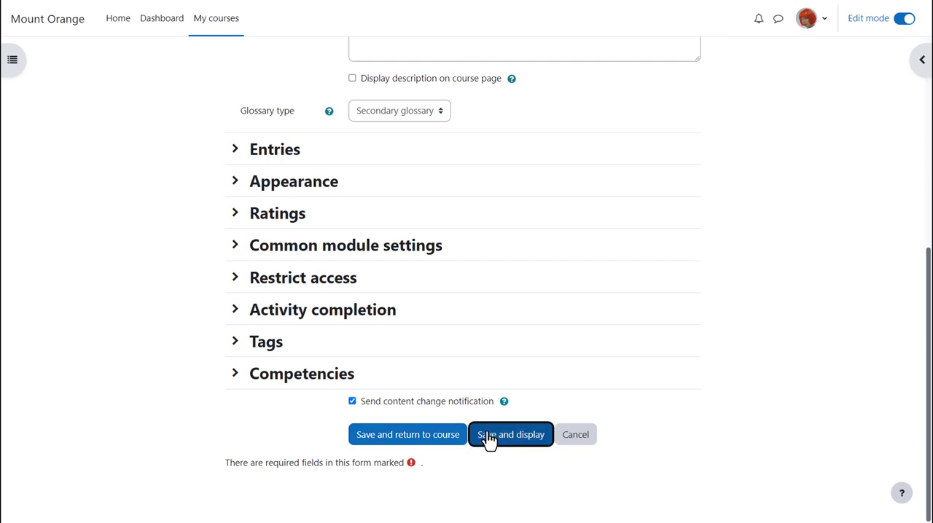
Save and display the new Grammar terms glossary
{"action": "left_click", "coordinate": [511, 434]}
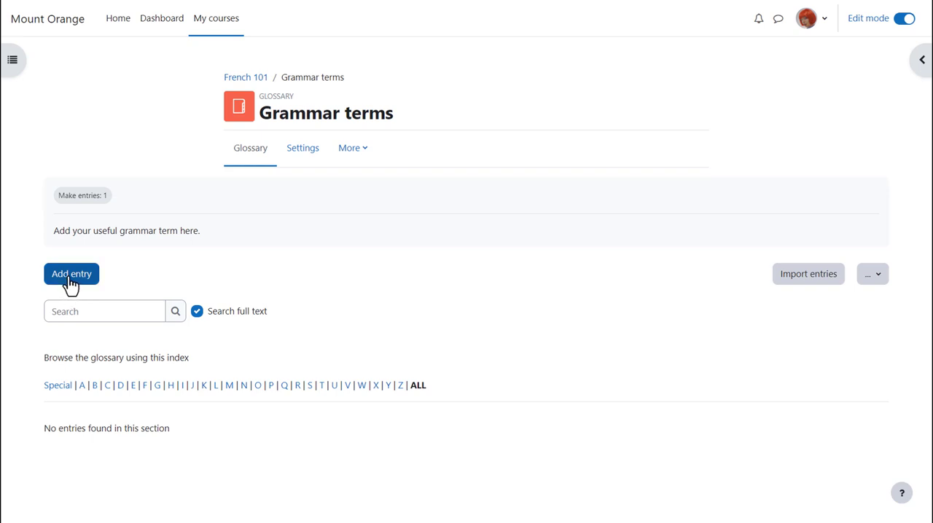
Add entry 'Adjective' defined as 'A describing word - big, small etc.' and save it
{"action": "left_click", "coordinate": [71, 274]}
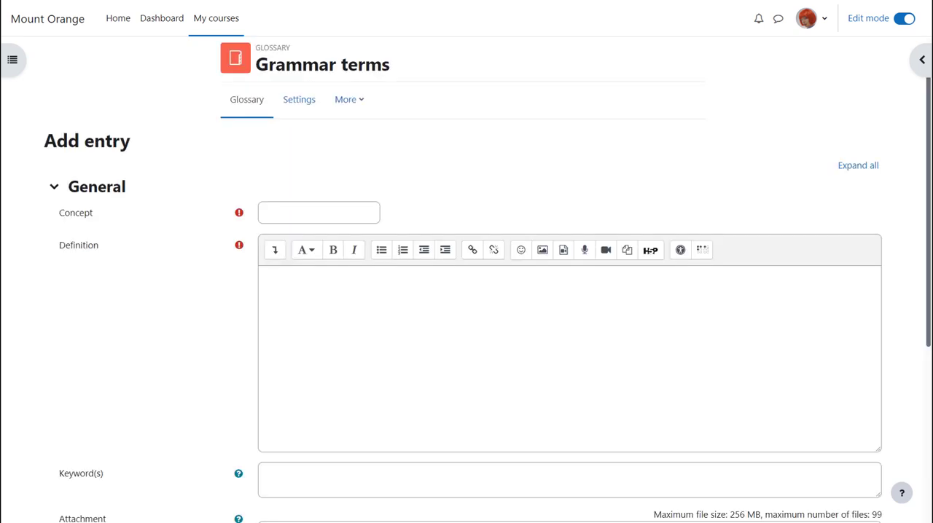
{"action": "type", "text": "Adjective"}
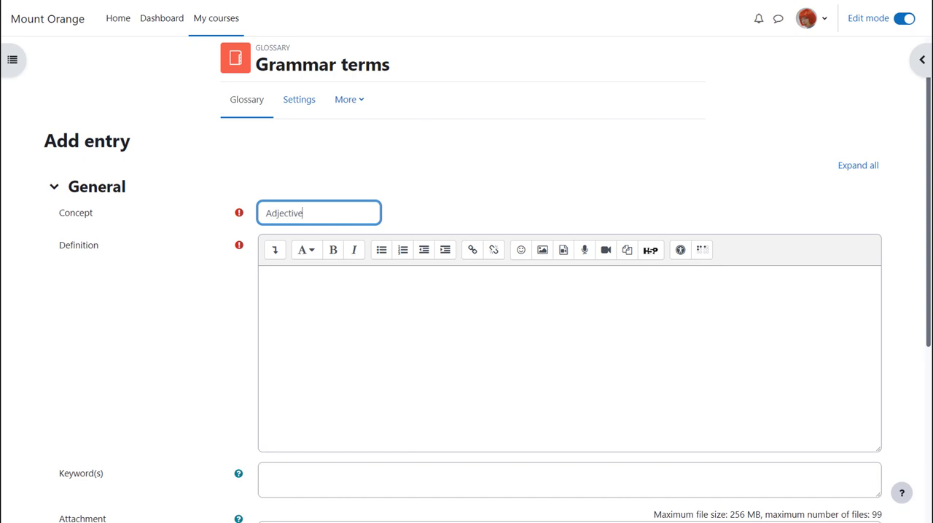
{"action": "type", "text": "A describing word - big, small etc."}
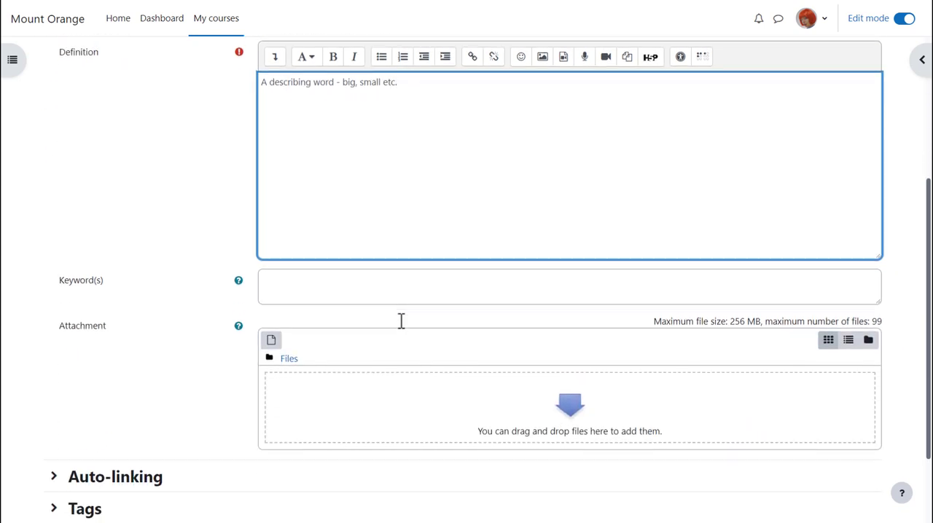
{"action": "scroll", "scroll_direction": "down", "scroll_amount": 3}
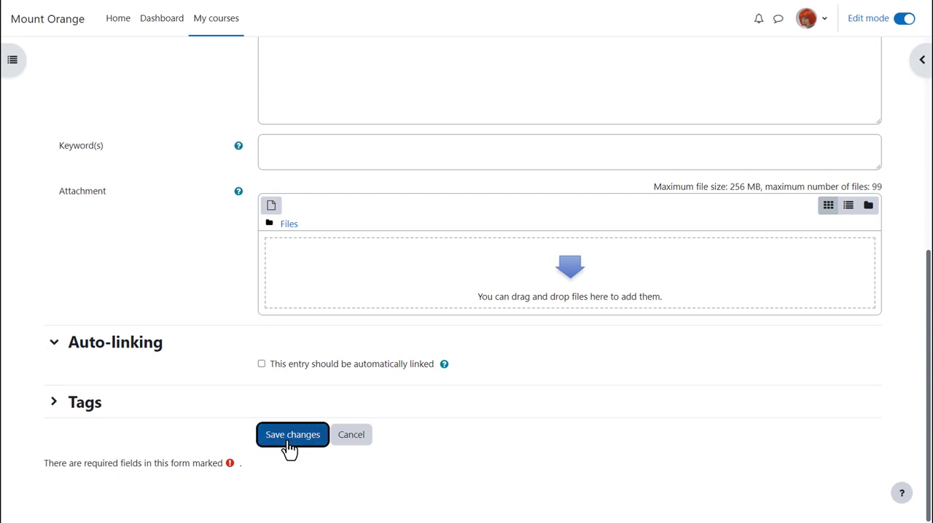
{"action": "left_click", "coordinate": [292, 434]}
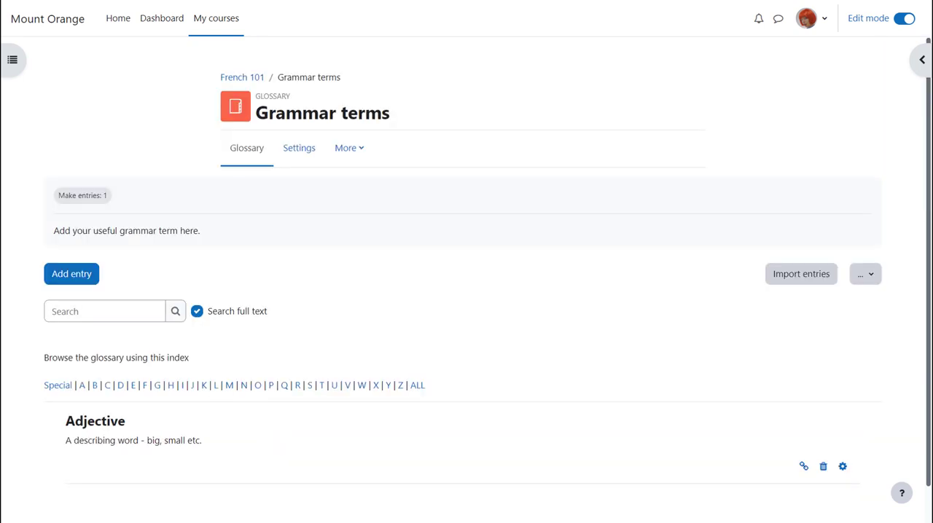